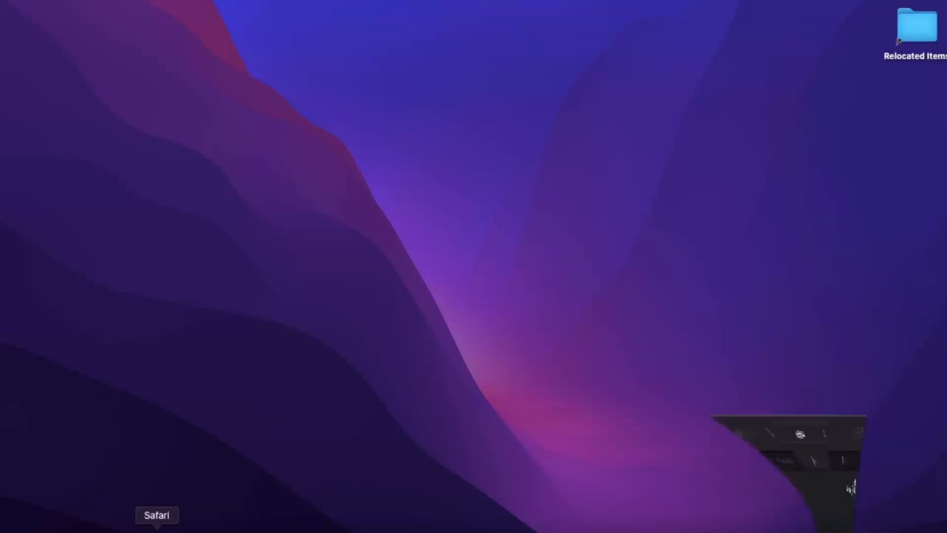
Search Google for 'react native elements' in Safari and land on the React Native Elements website
click(157, 515)
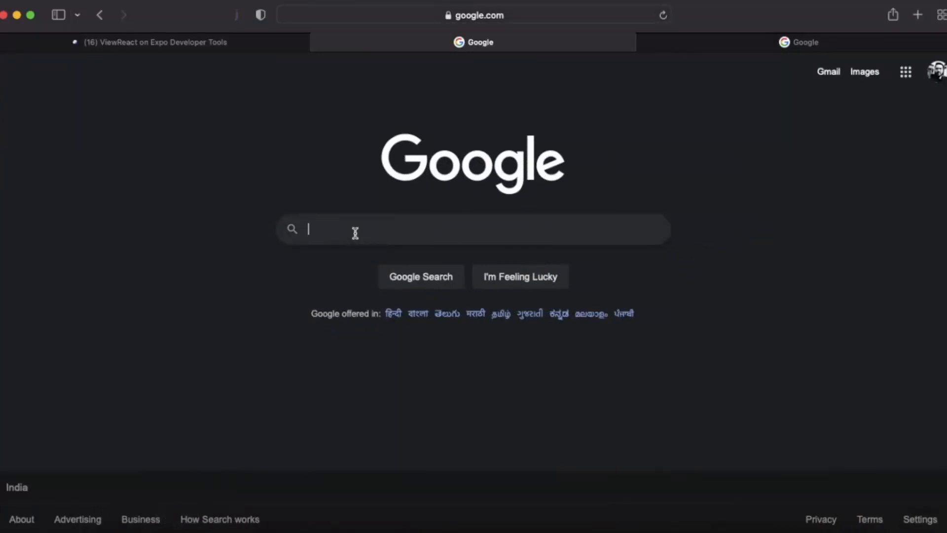
text(react native elem)
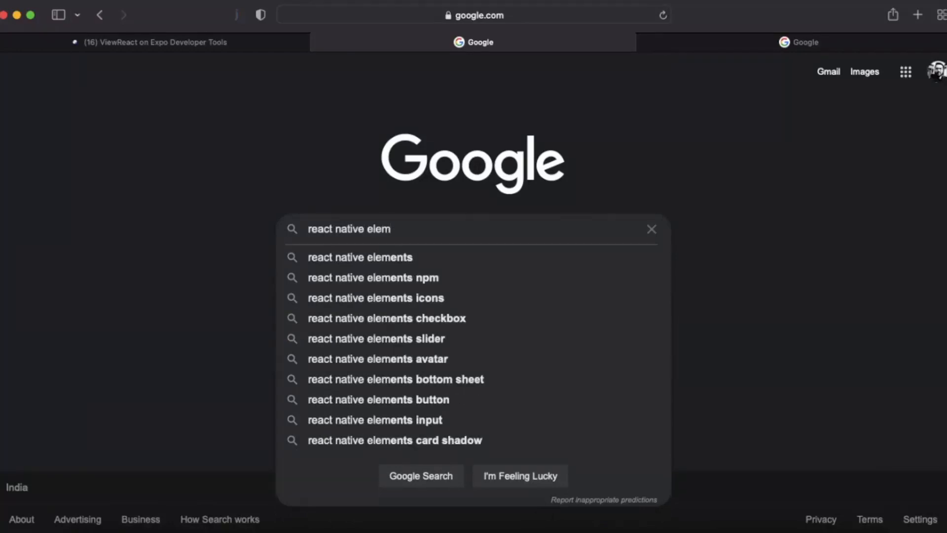
click(359, 256)
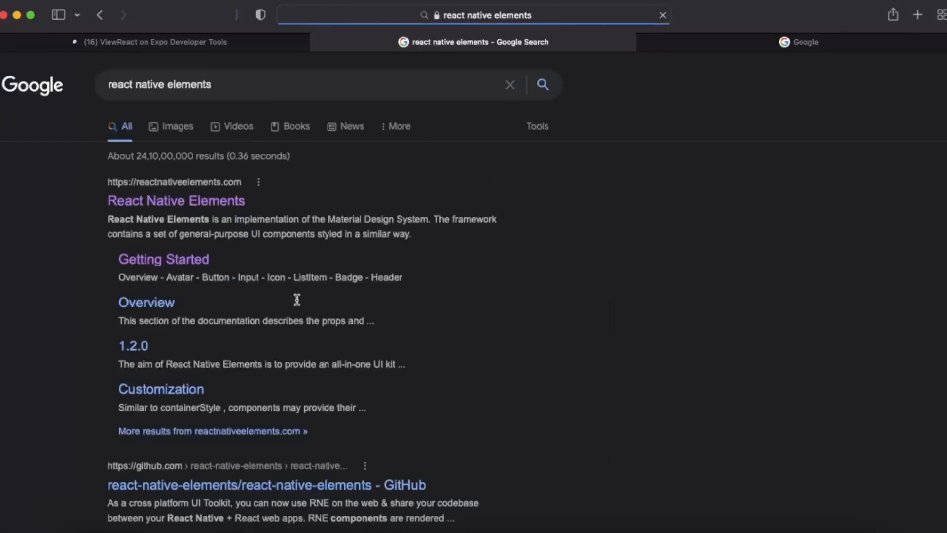
click(176, 201)
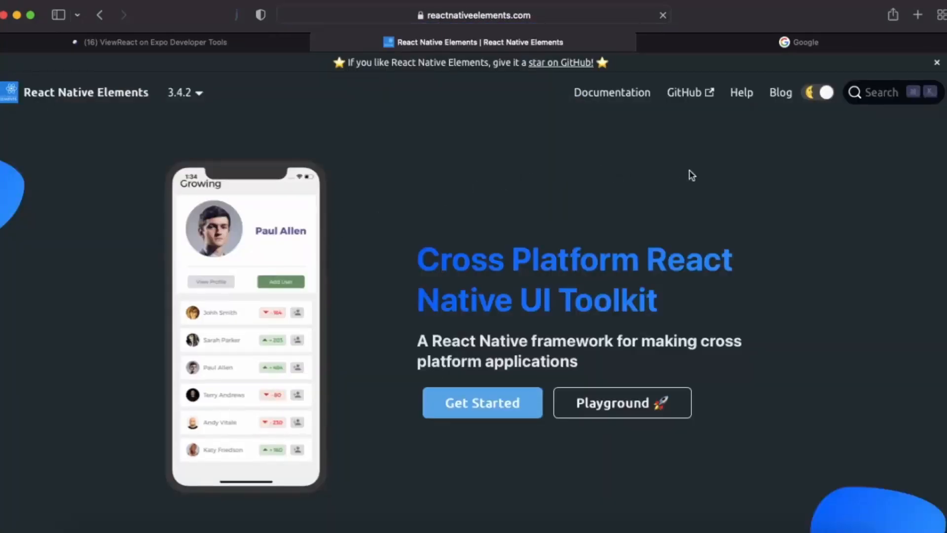
mouse_move(524, 180)
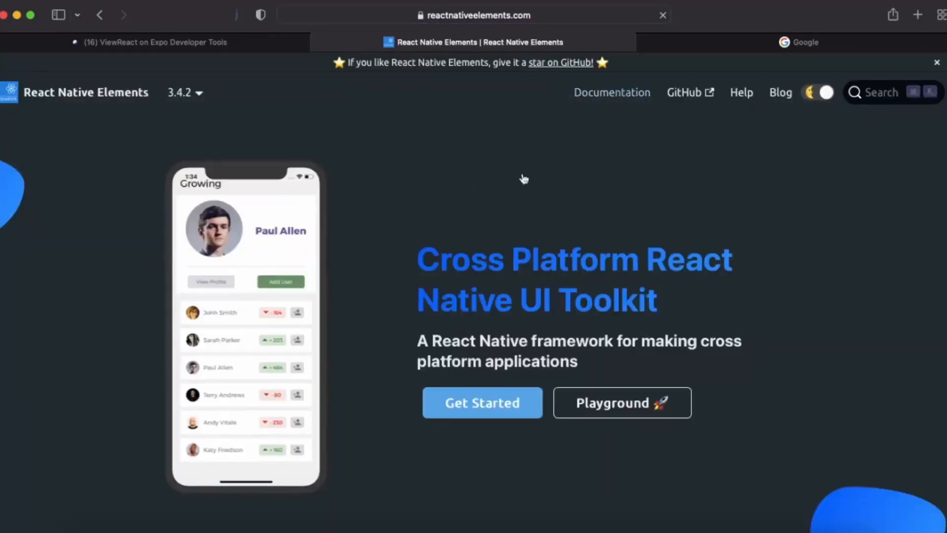
Bring up the Getting Started docs showing the npm/yarn install commands
click(481, 403)
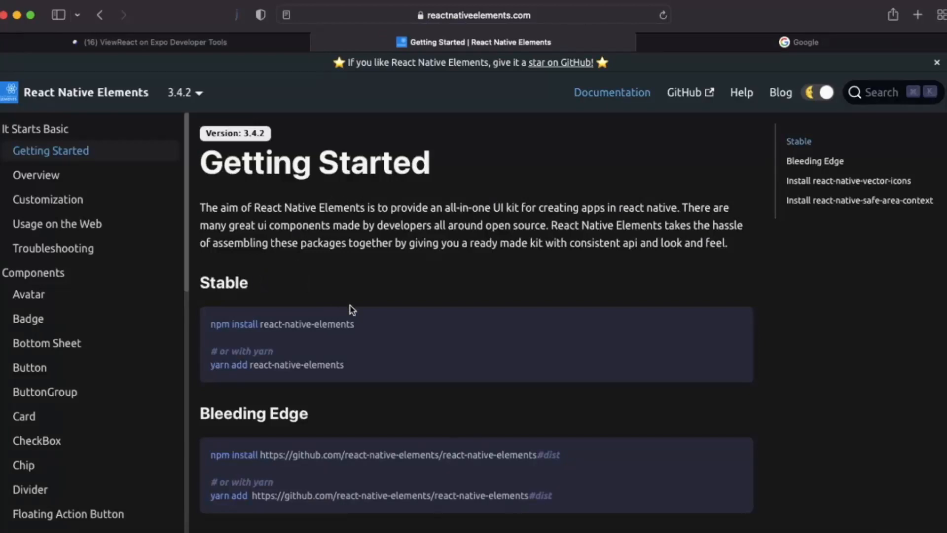
click(937, 63)
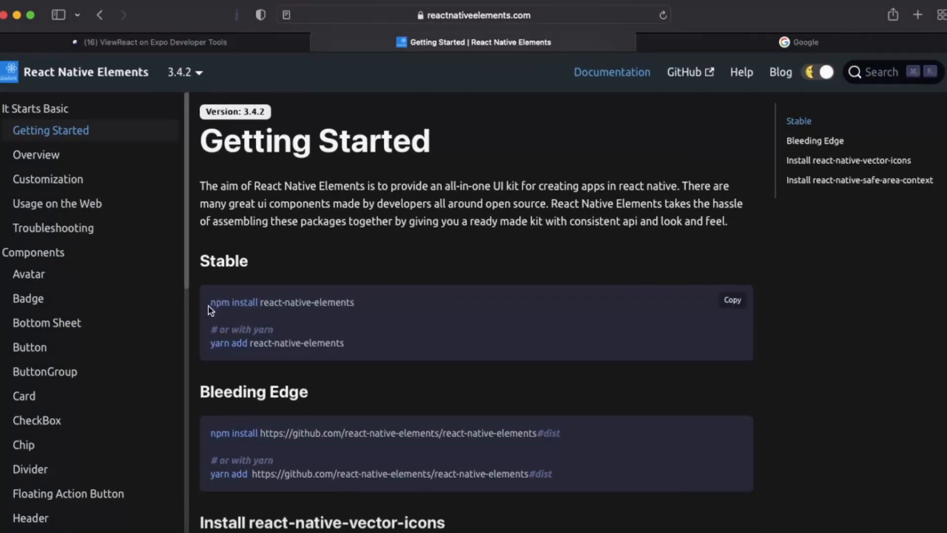
mouse_move(212, 353)
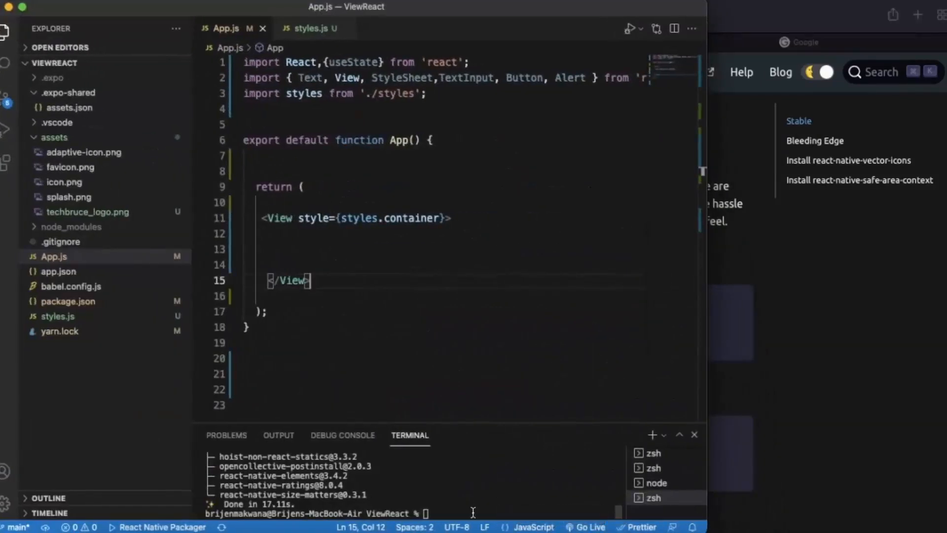
Install the library with 'yarn add react-native-elements' in the terminal
text(yarn add react-native-elements)
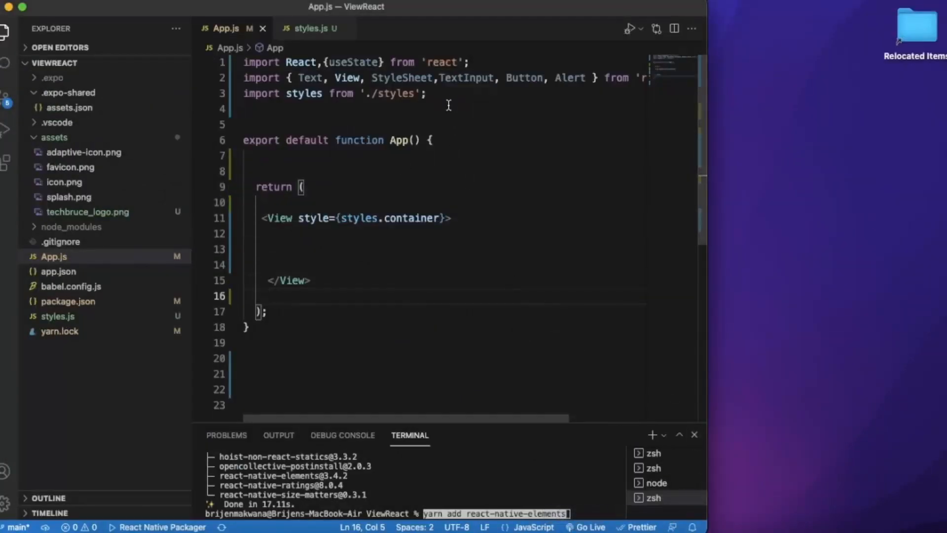
Add import { Avatar } from 'react-native-elements' in App.js, trimming the extra dist/avatar/Avatar path
text(im)
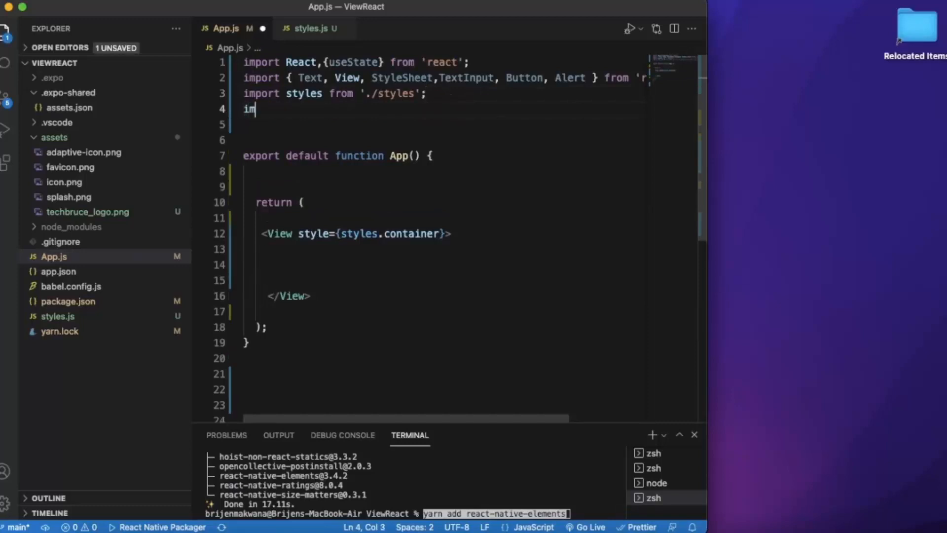
text(port)
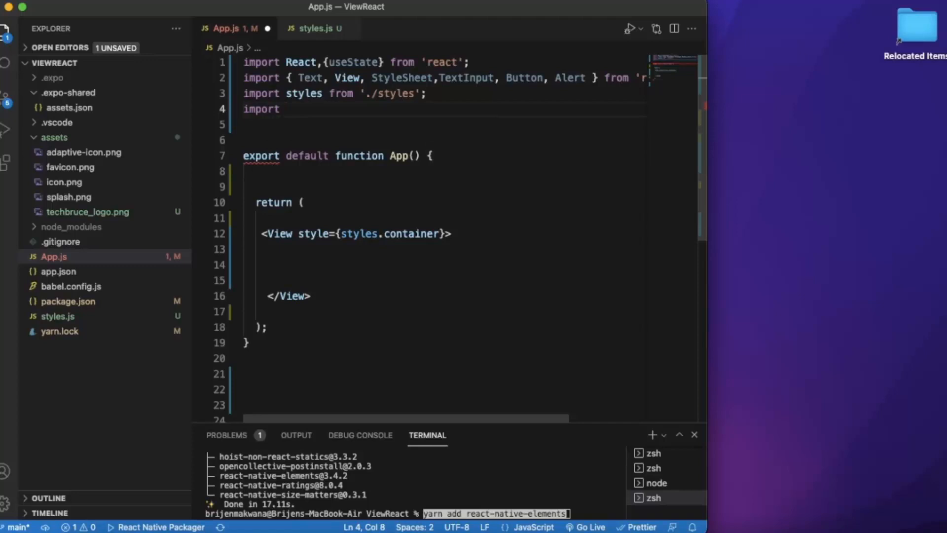
text({})
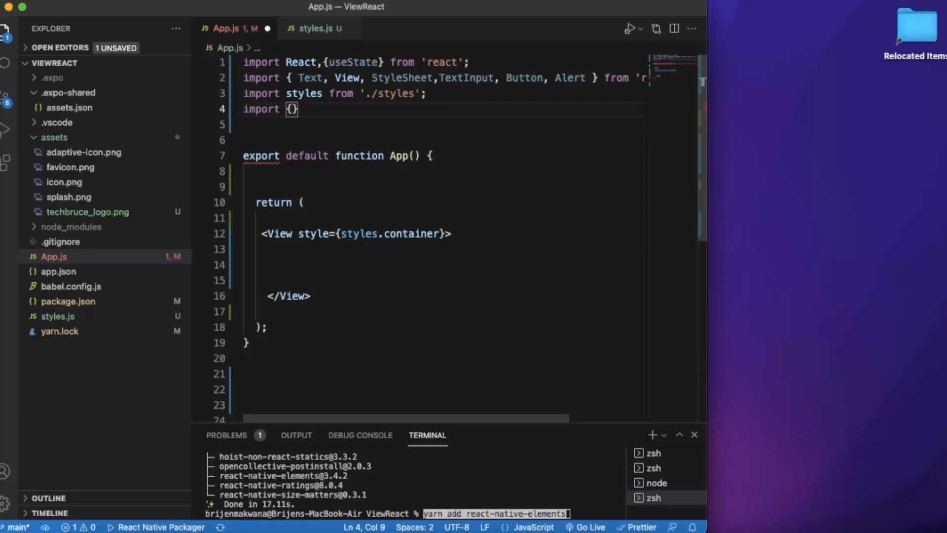
text({ Avatar } from 'react-native-elements/dist/avatar/Avatar';)
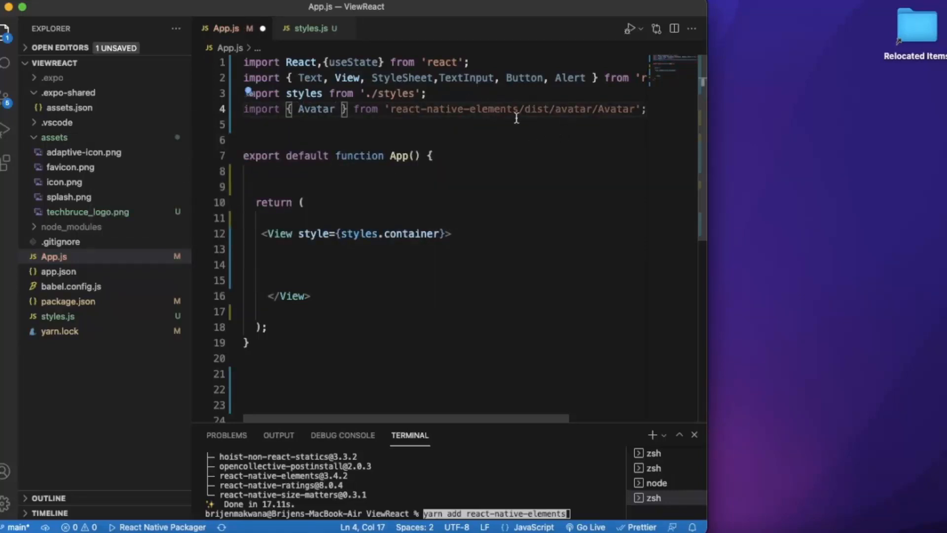
drag(519, 109, 634, 109)
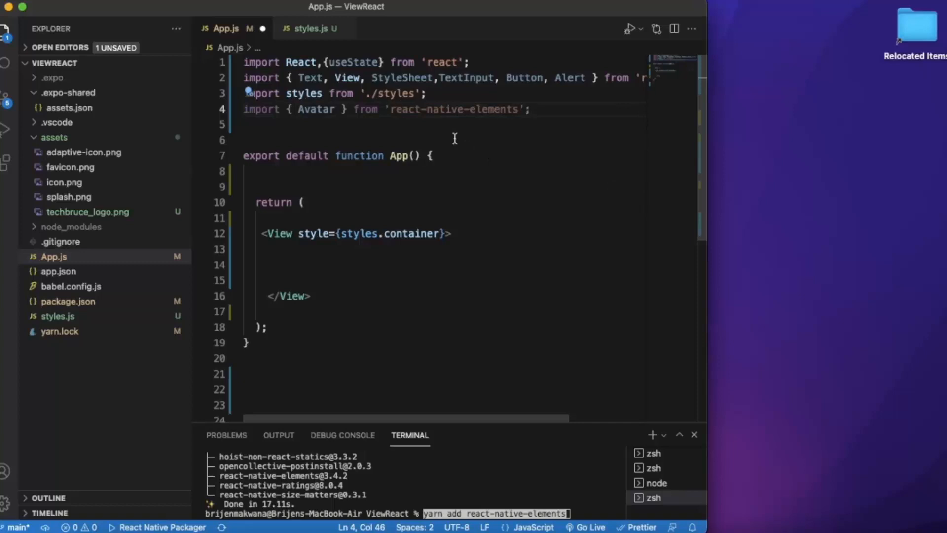
mouse_move(401, 122)
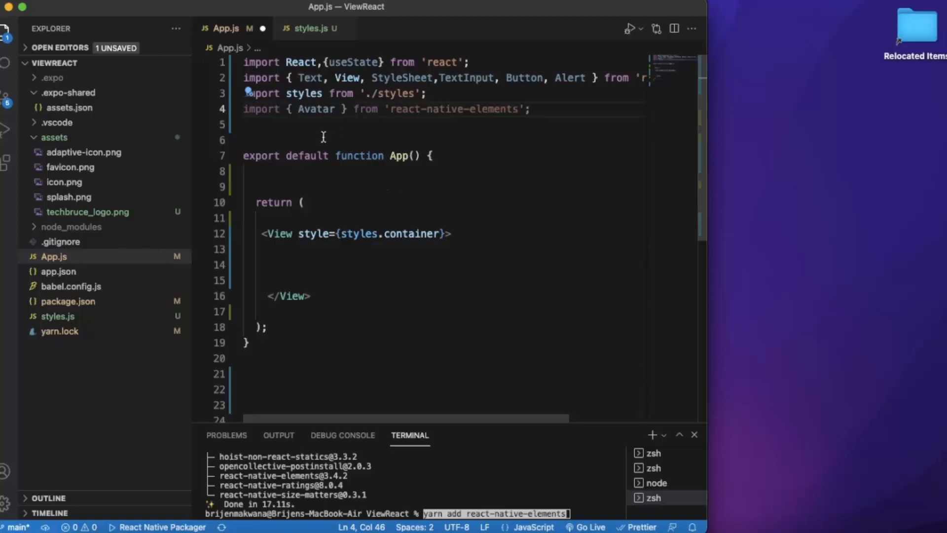
mouse_move(320, 183)
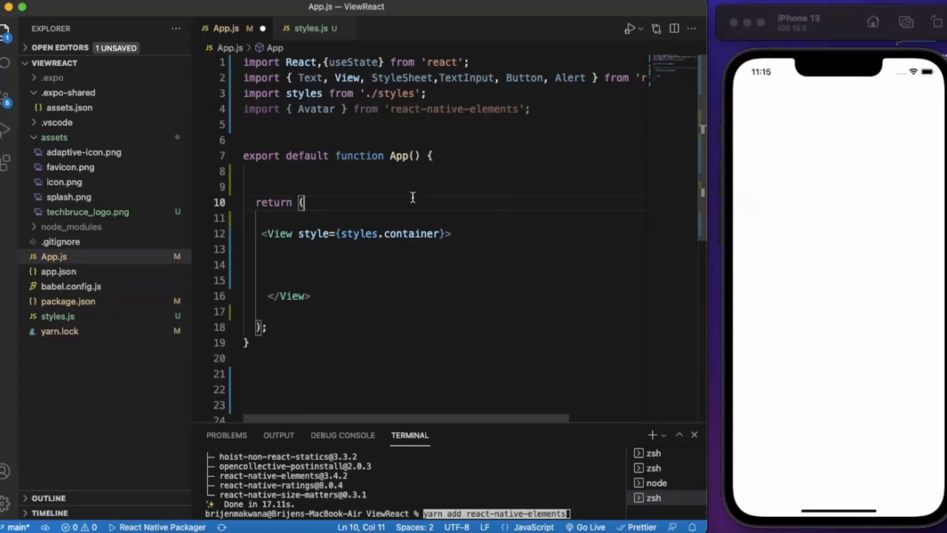
mouse_move(316, 109)
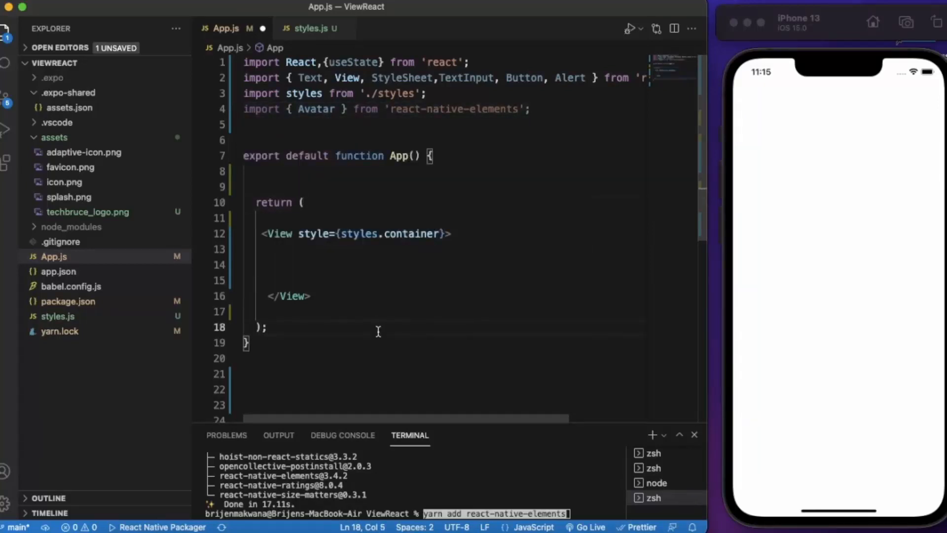
mouse_move(354, 297)
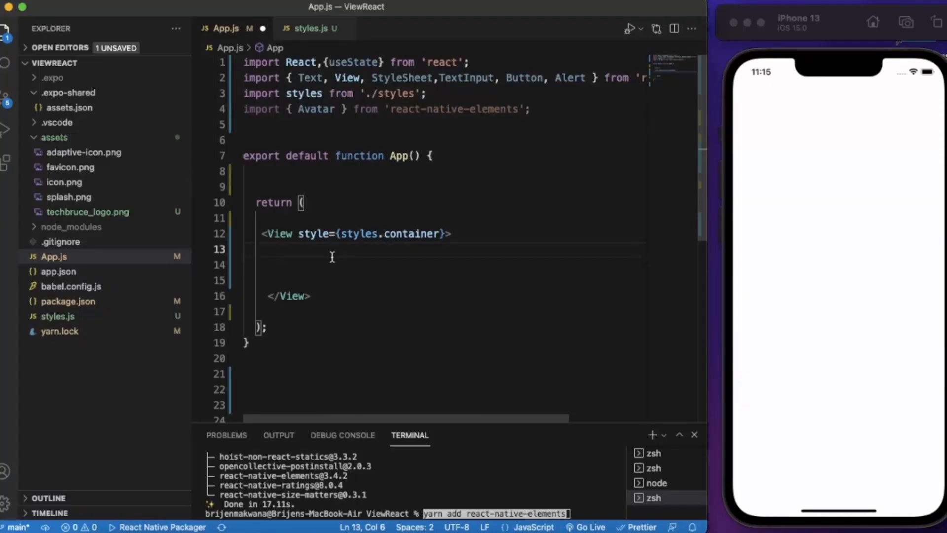
Add a self-closing <Avatar /> element to App.js with a fresh line inside it
text(<A)
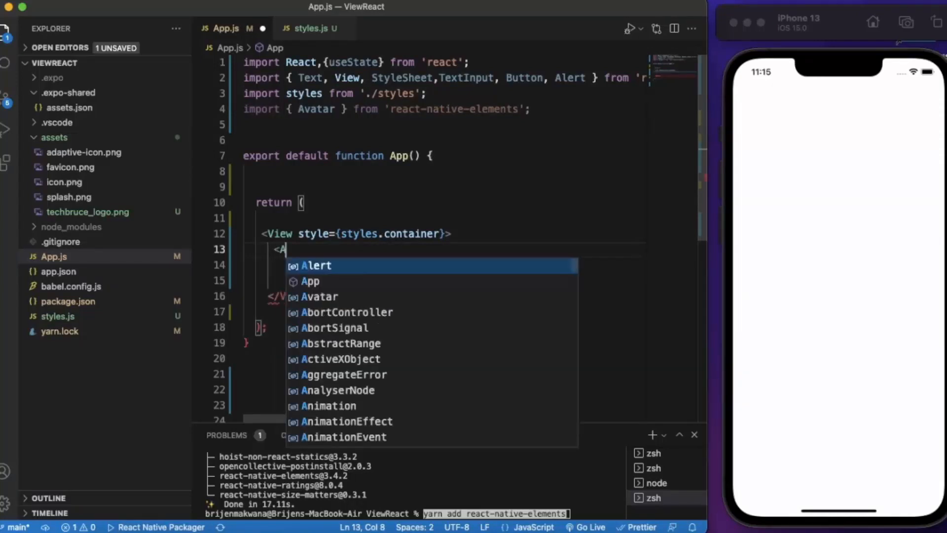
text(vatar)
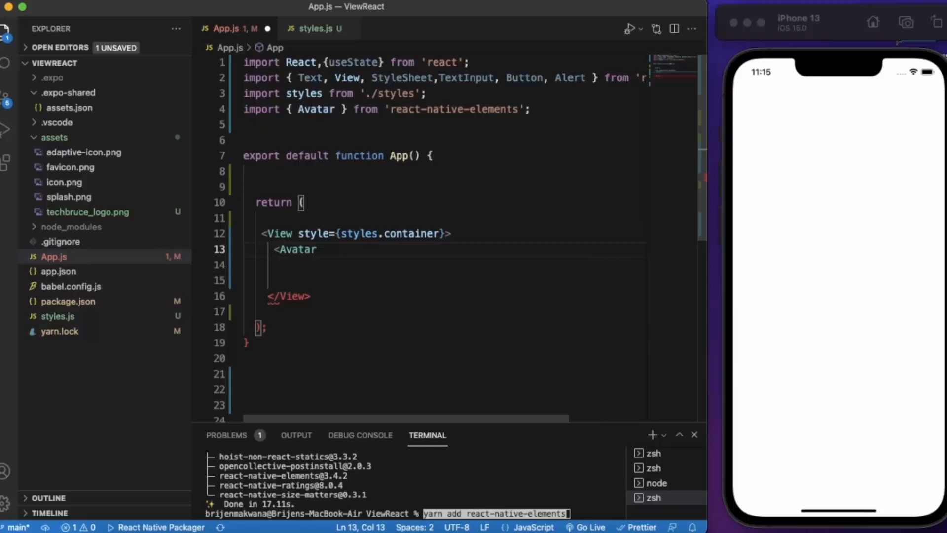
text(/>)
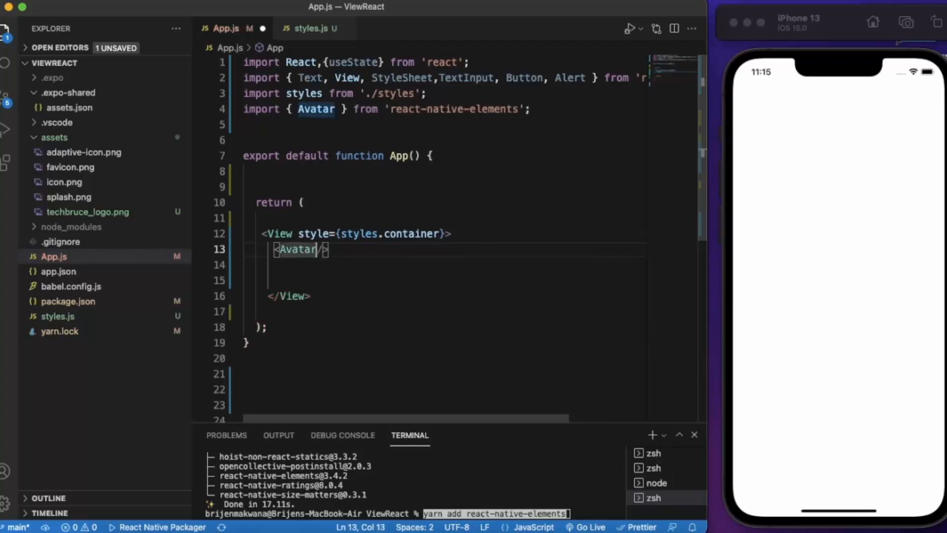
key(Enter)
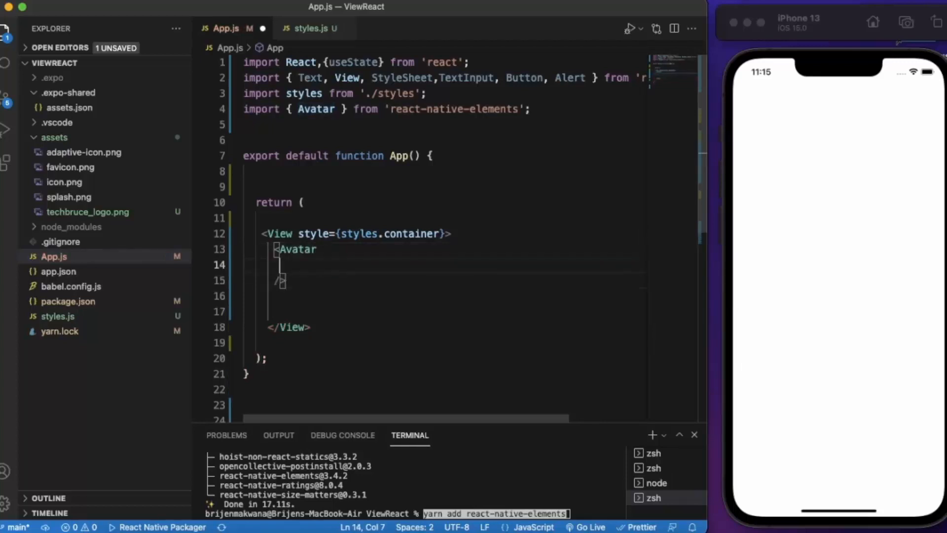
Give the Avatar a source={{}} prop and begin its uri key
text(source)
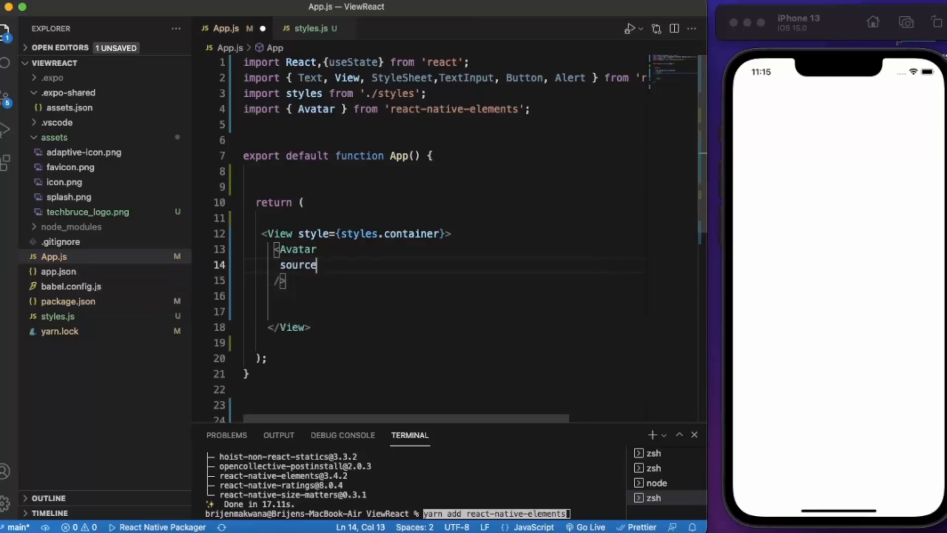
text(=)
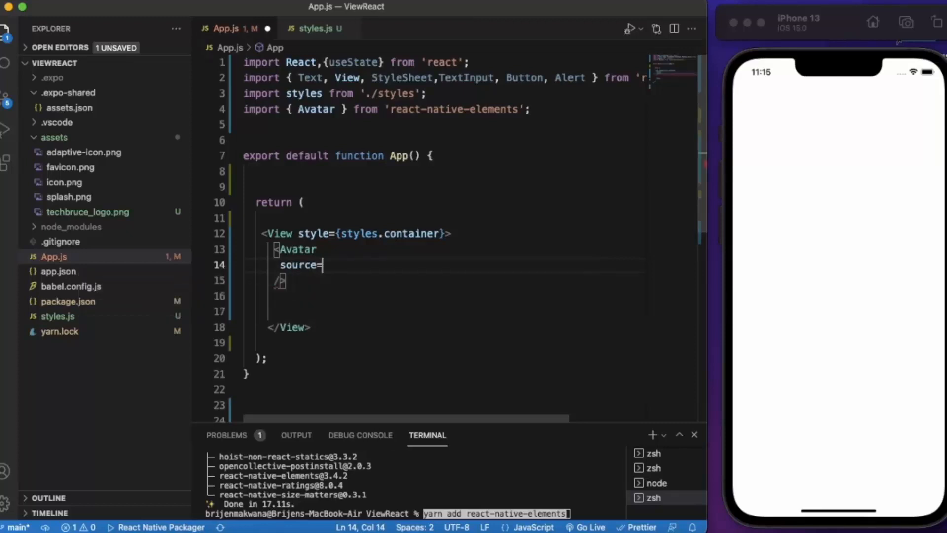
text({}})
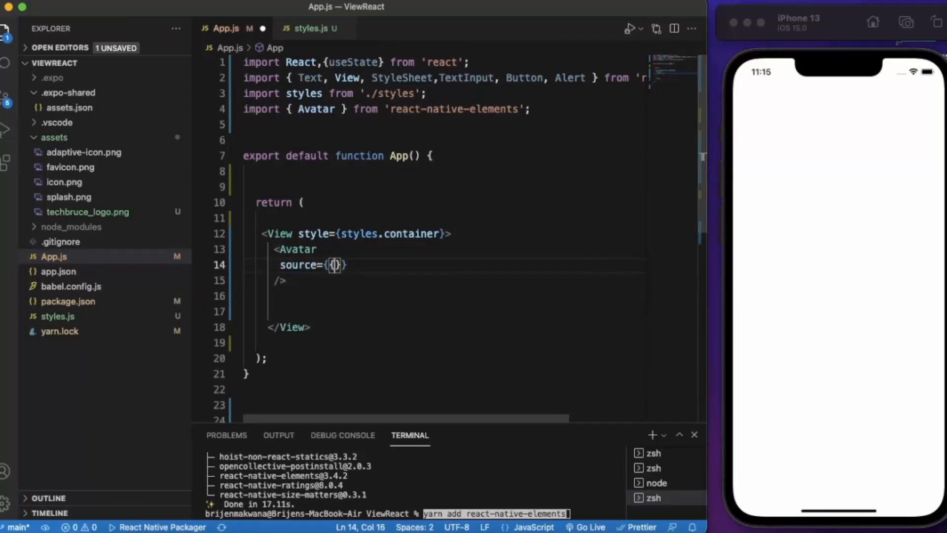
text(ur)
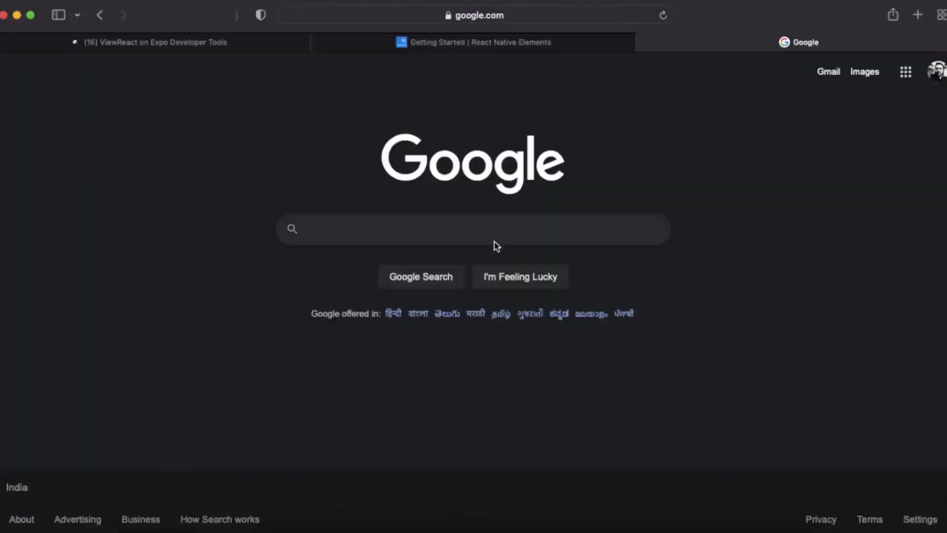
Search Google for 'unsplash' and land on the Unsplash homepage
text(un)
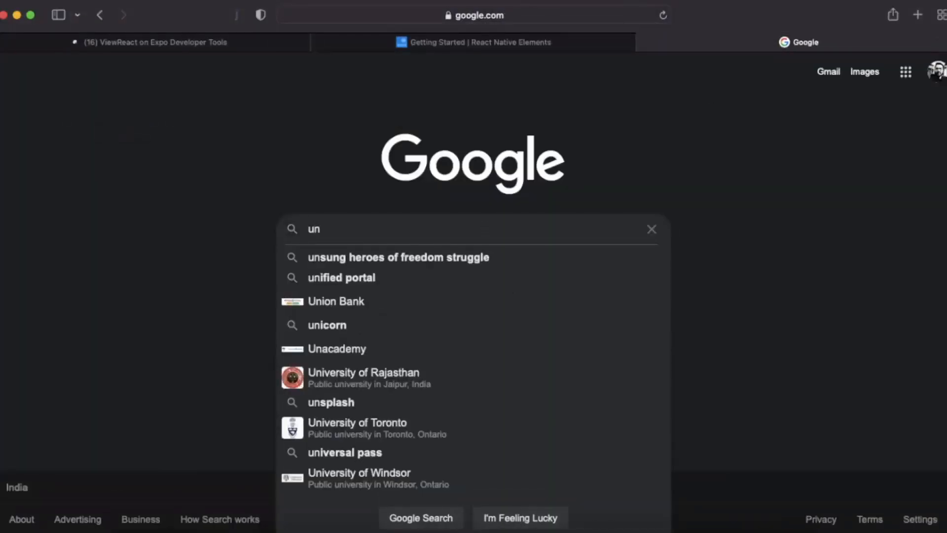
text(s)
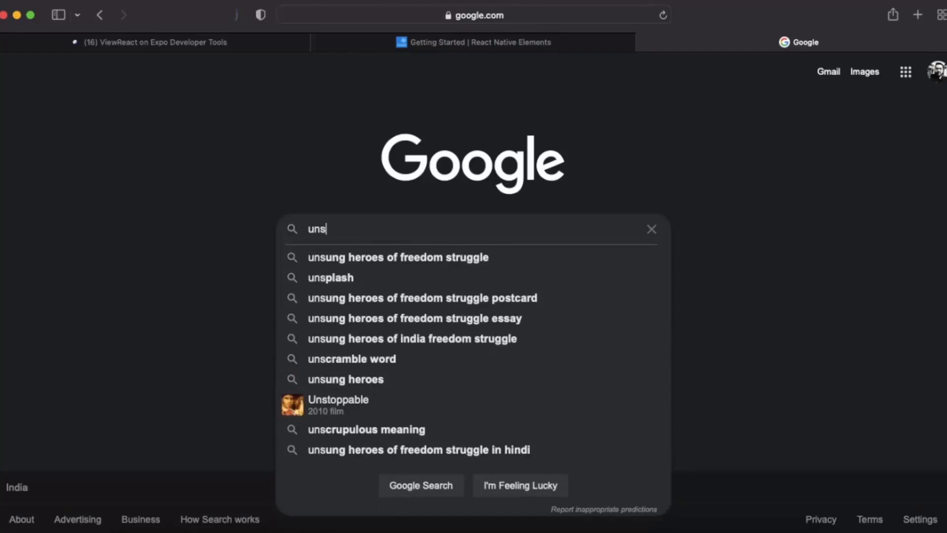
click(331, 277)
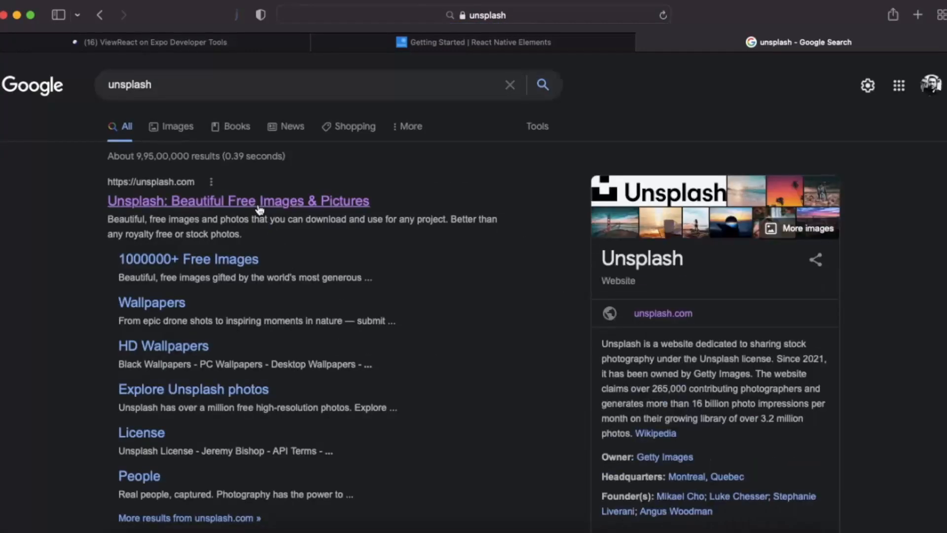
click(237, 200)
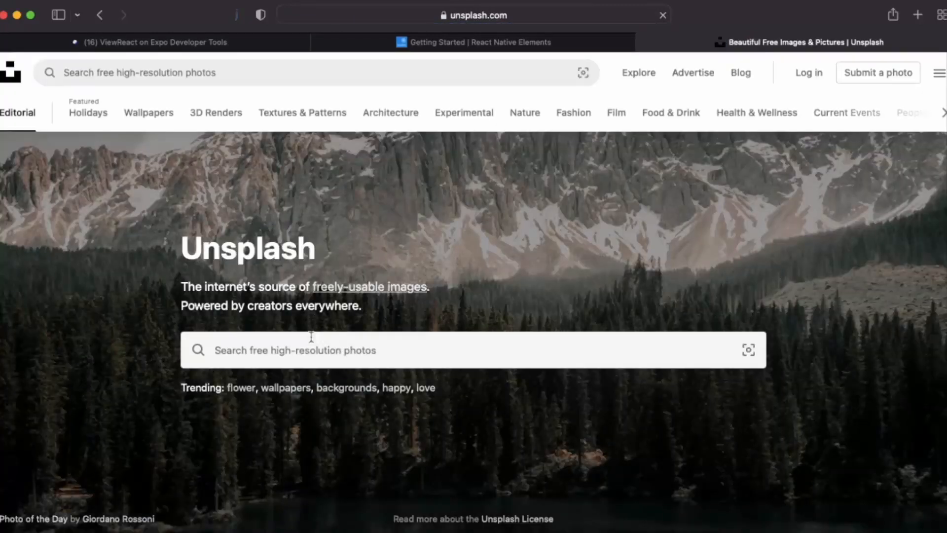
Search Unsplash for 'people', browse the photo grid and bring up one photo
text(peop)
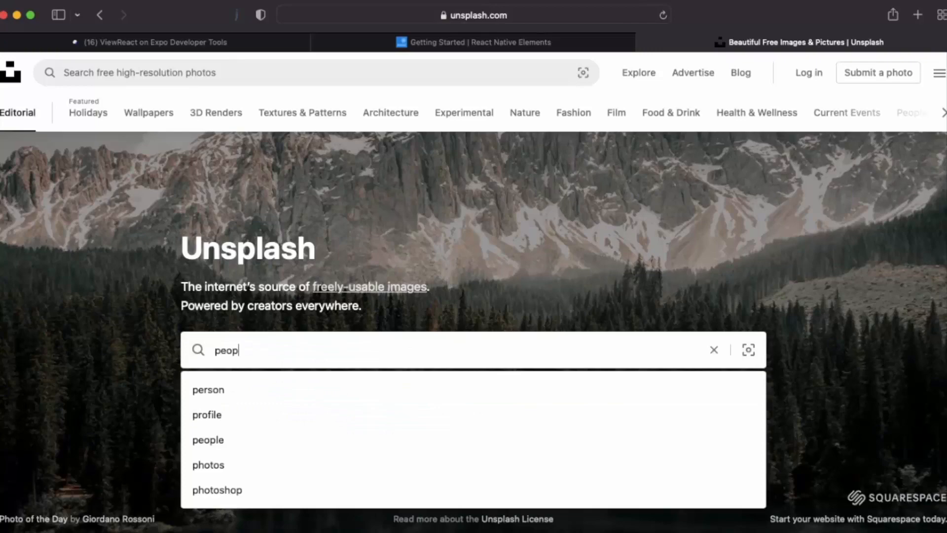
click(208, 440)
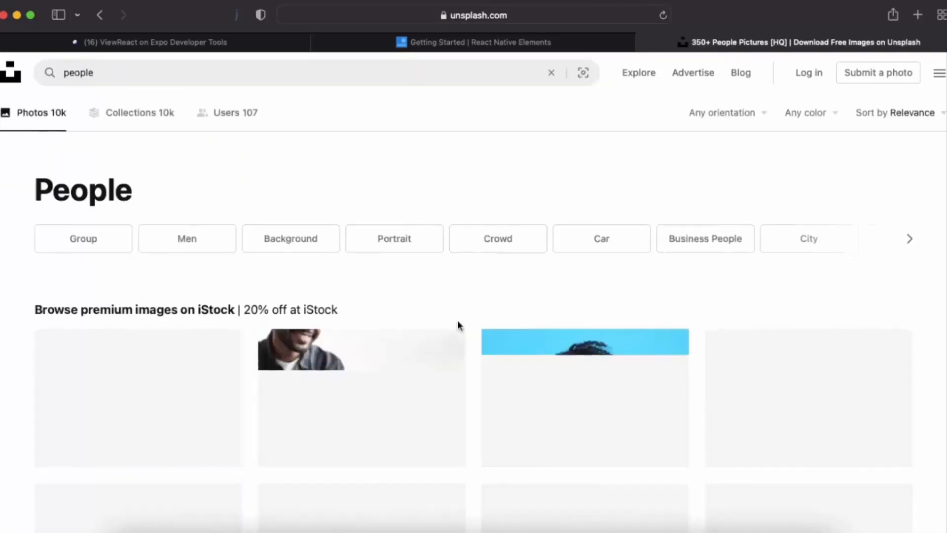
scroll(down, 3)
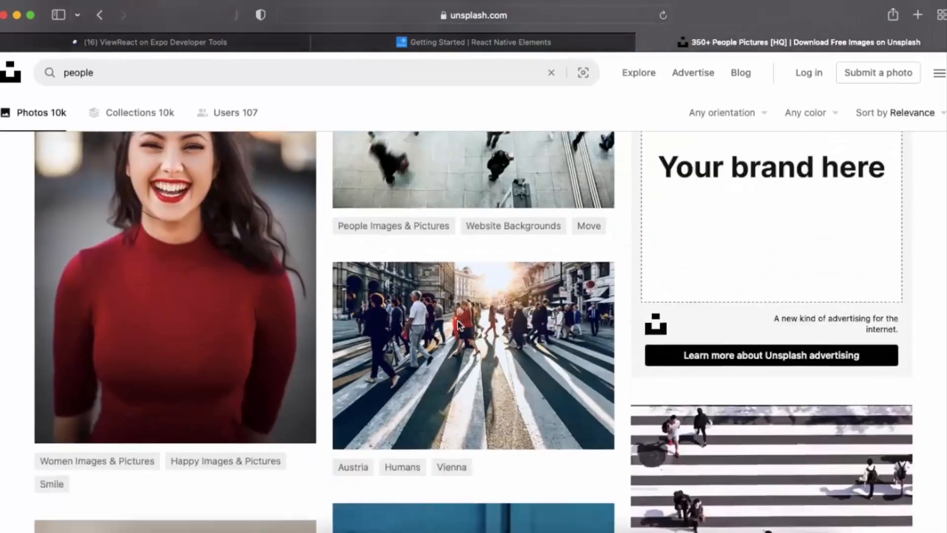
scroll(down, 3)
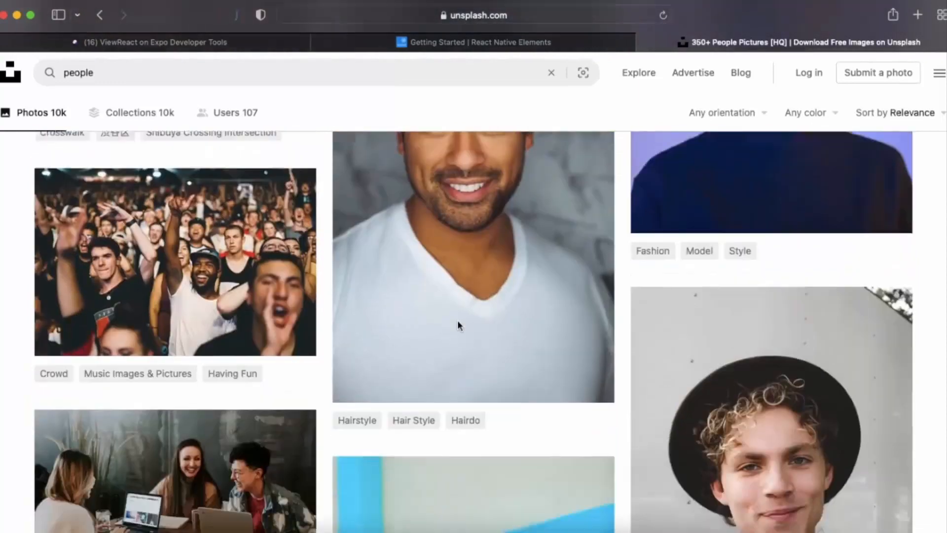
scroll(down, 3)
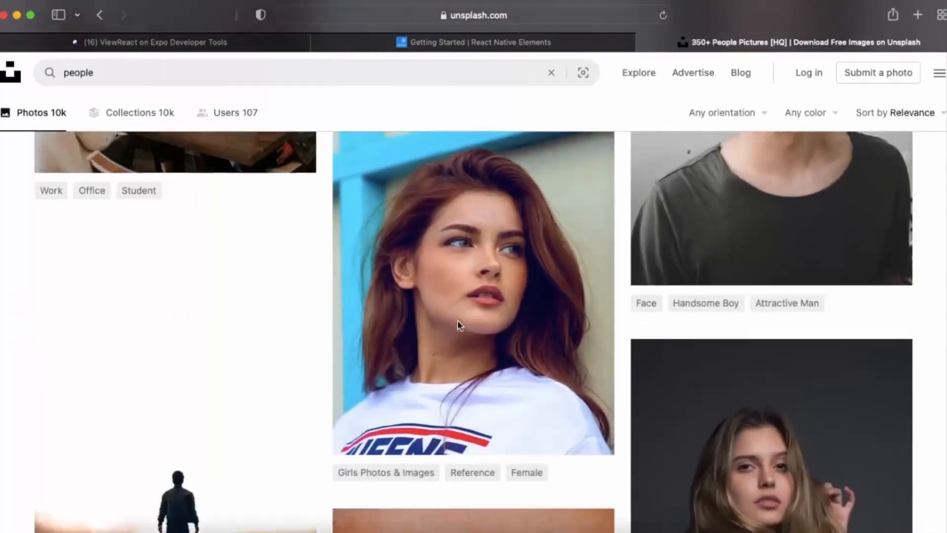
scroll(down, 3)
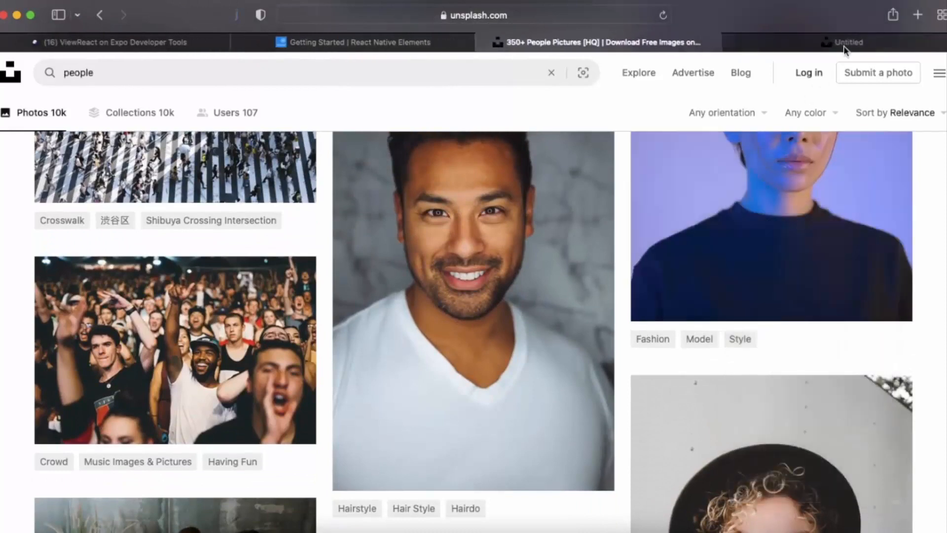
click(770, 224)
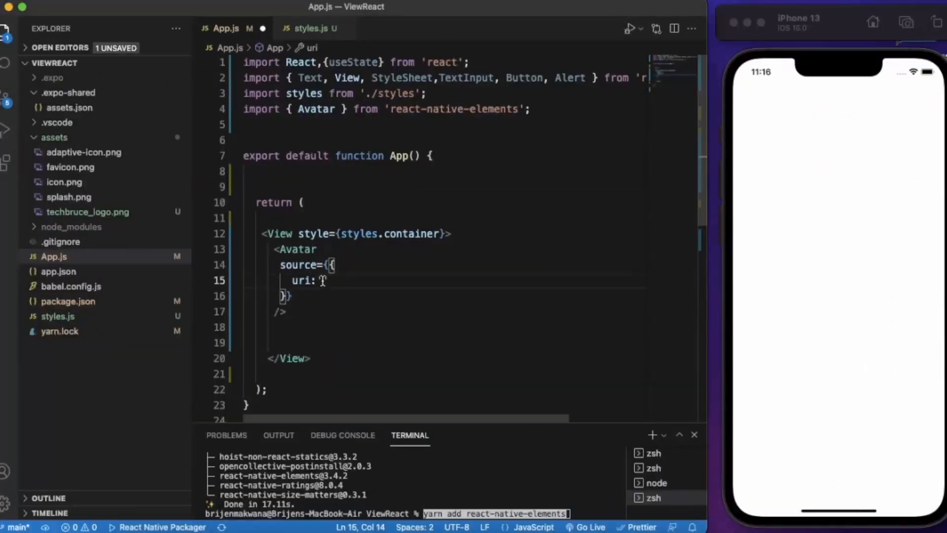
text('https://images.unsplash.com/photo-1534528741775-53994)
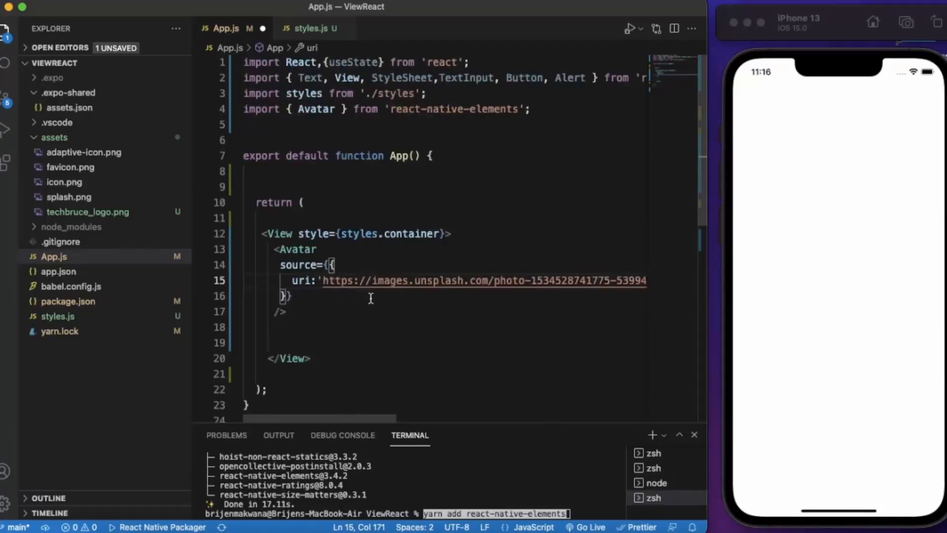
mouse_move(400, 123)
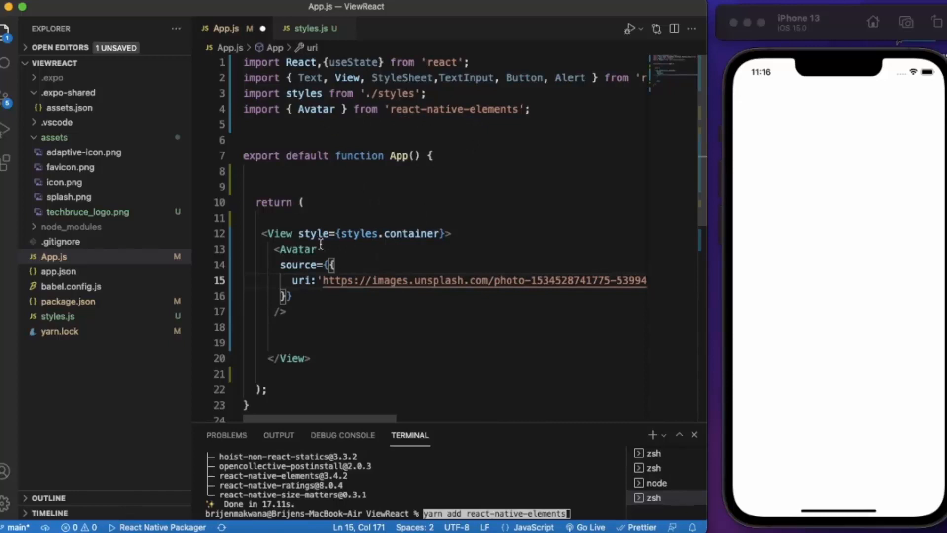
mouse_move(387, 287)
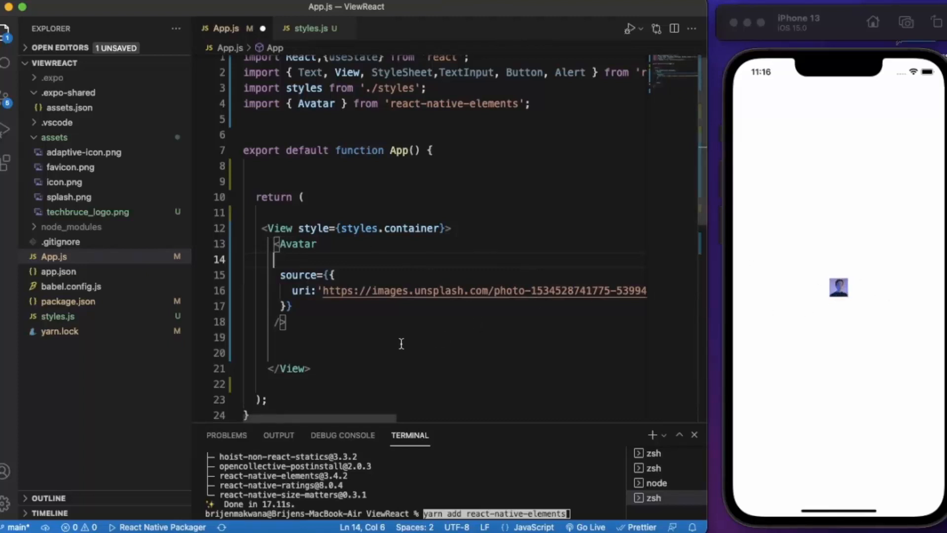
Add a rounded prop to the Avatar and a Text element reading 'Lily', with a new line for another prop
text(rounded)
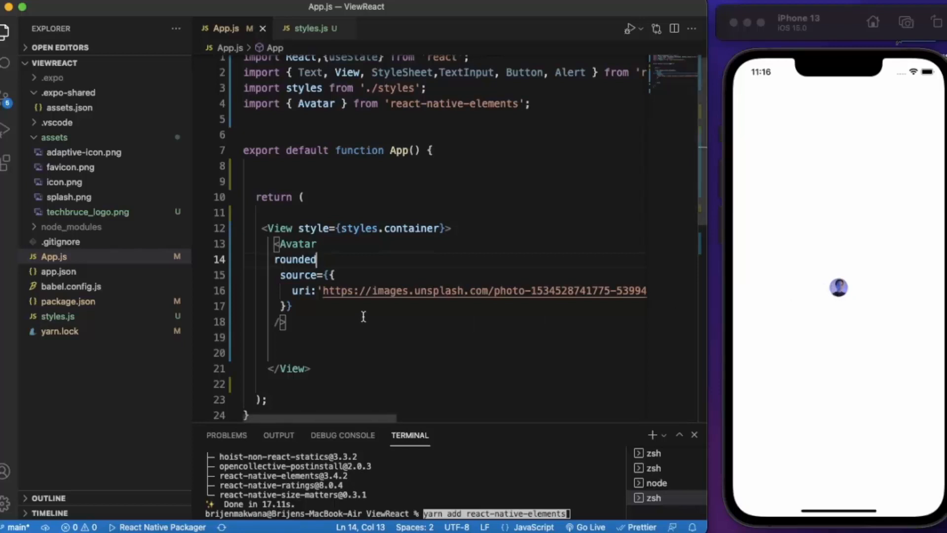
text(<Text></Text>)
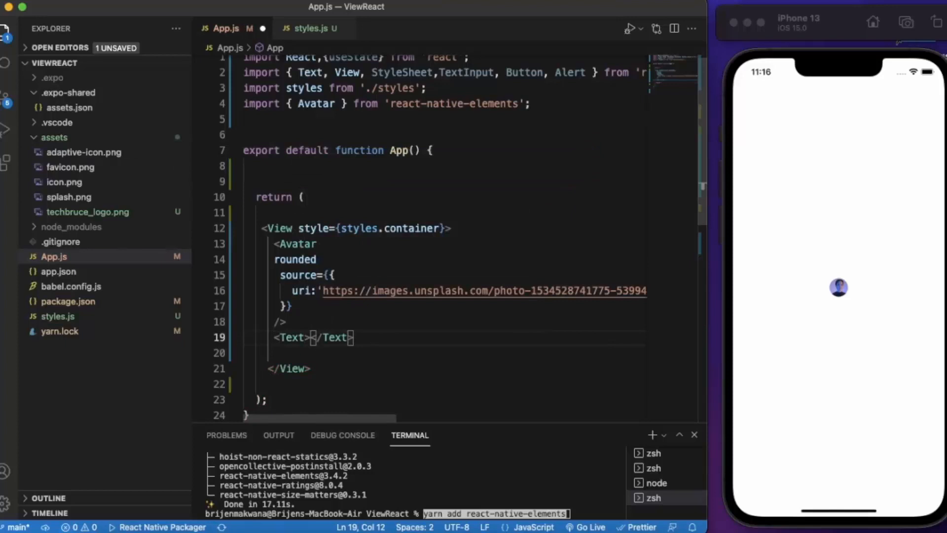
text(Lily)
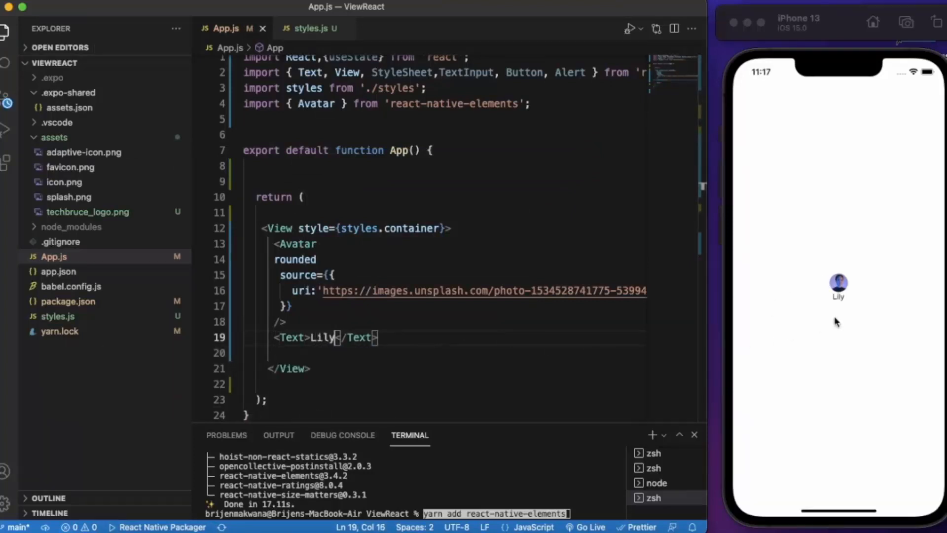
mouse_move(393, 290)
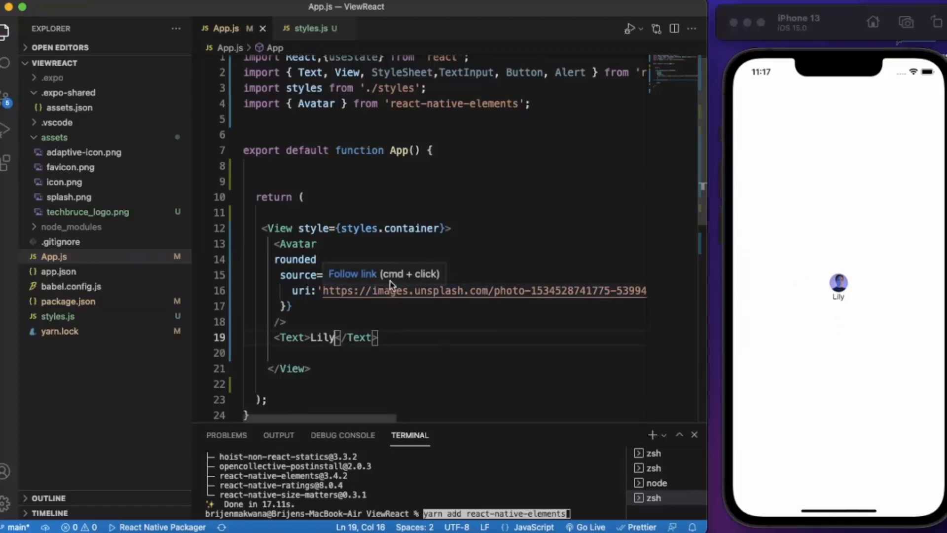
mouse_move(335, 260)
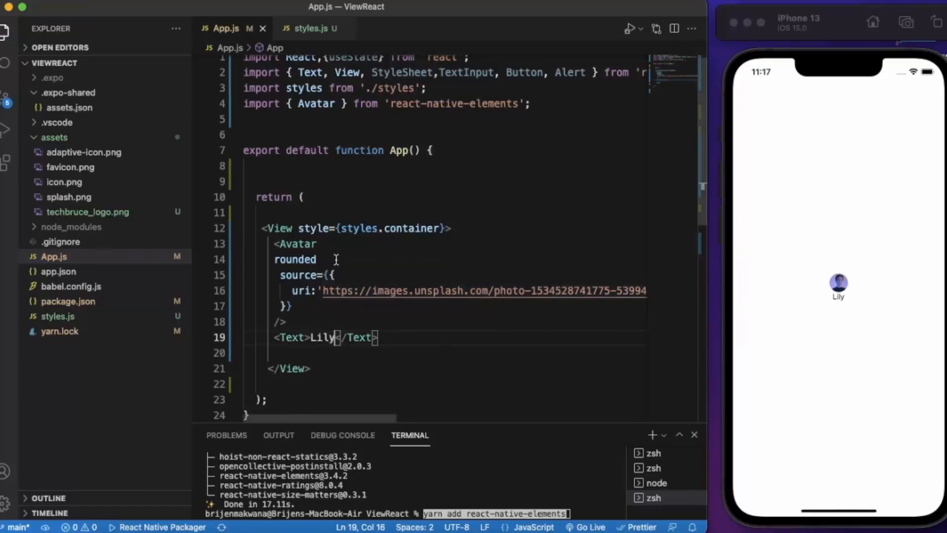
key(Enter)
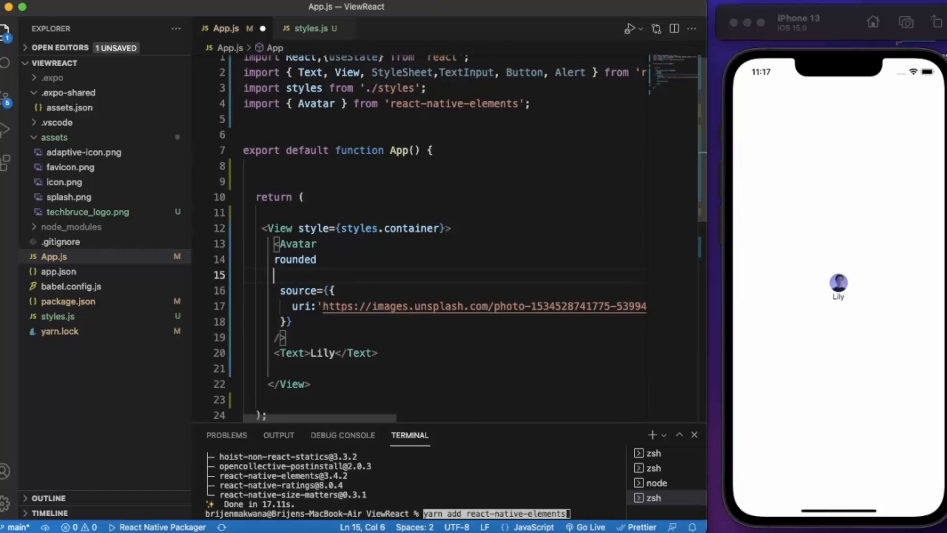
Give the Avatar containerStyle={{height:200,width:200}}
text(c)
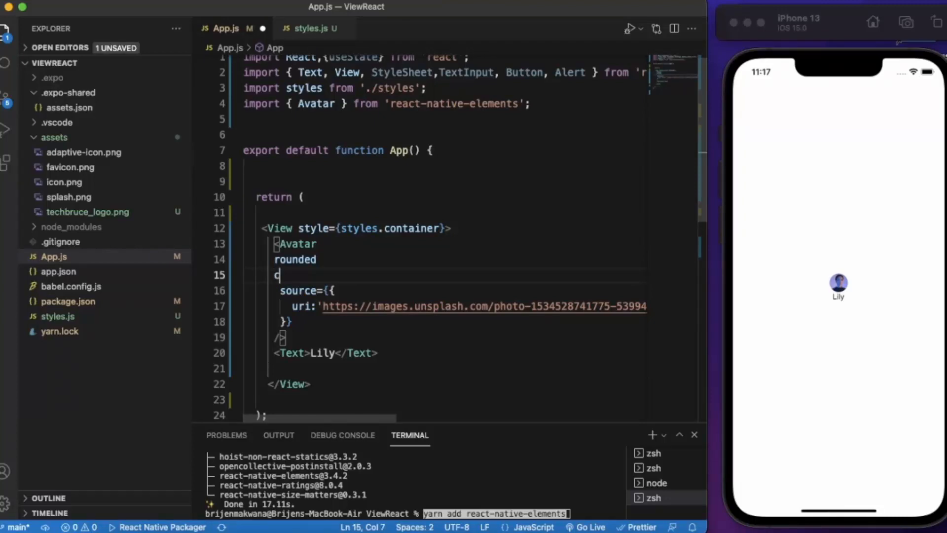
text(ontainerStyle)
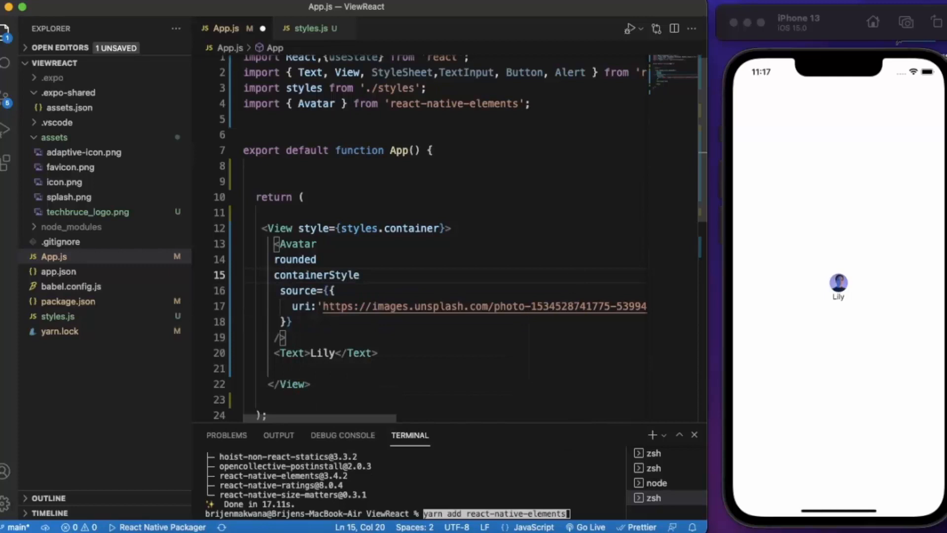
text(={})
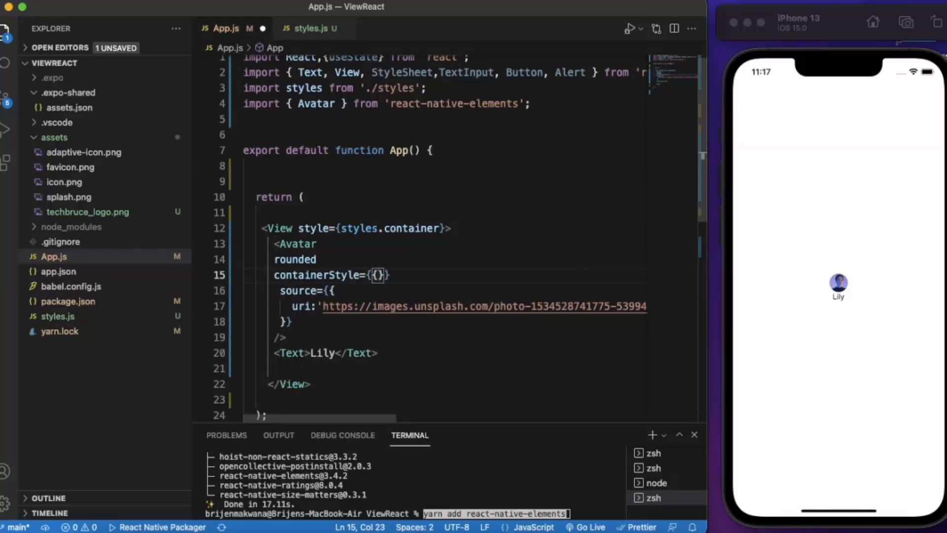
text(height:2)
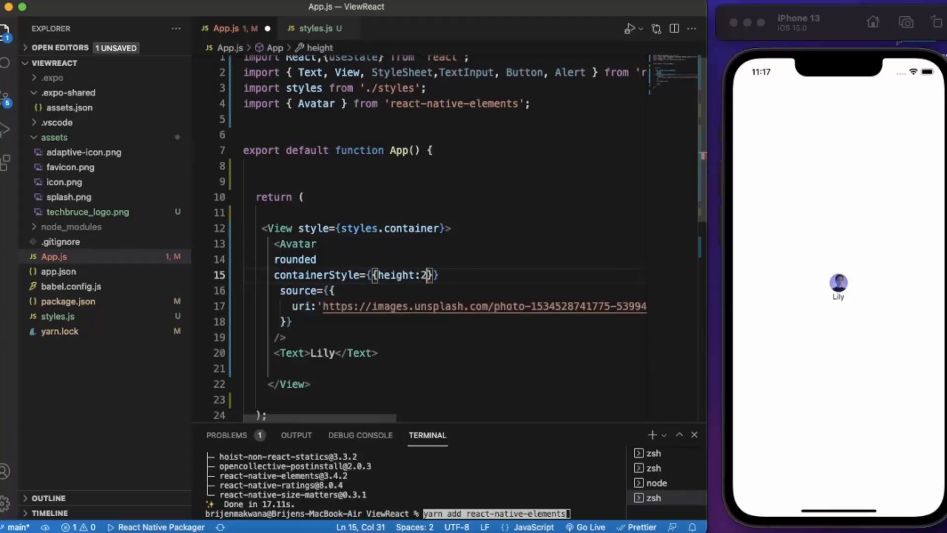
text(00,width:200)
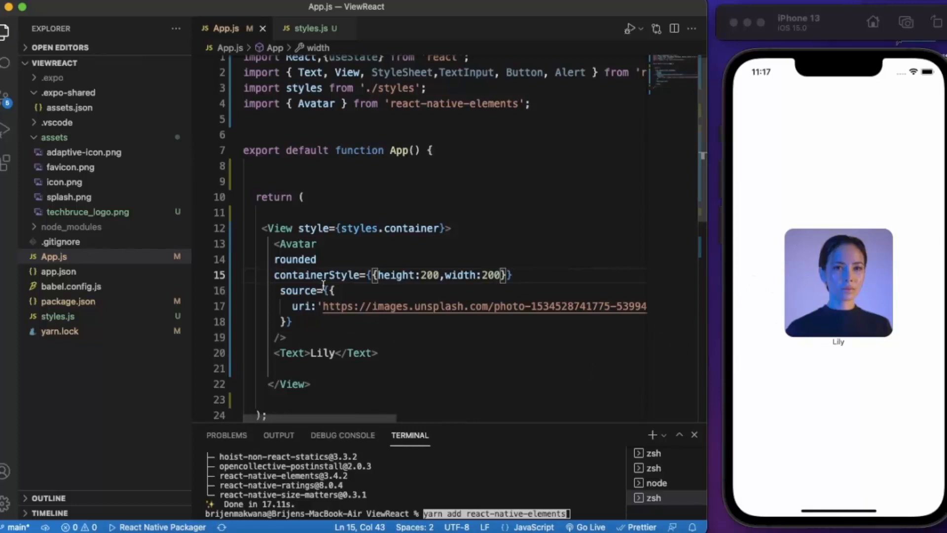
Remove and restore the rounded prop to compare shapes, then size the container to 50 by 50
key(Backspace)
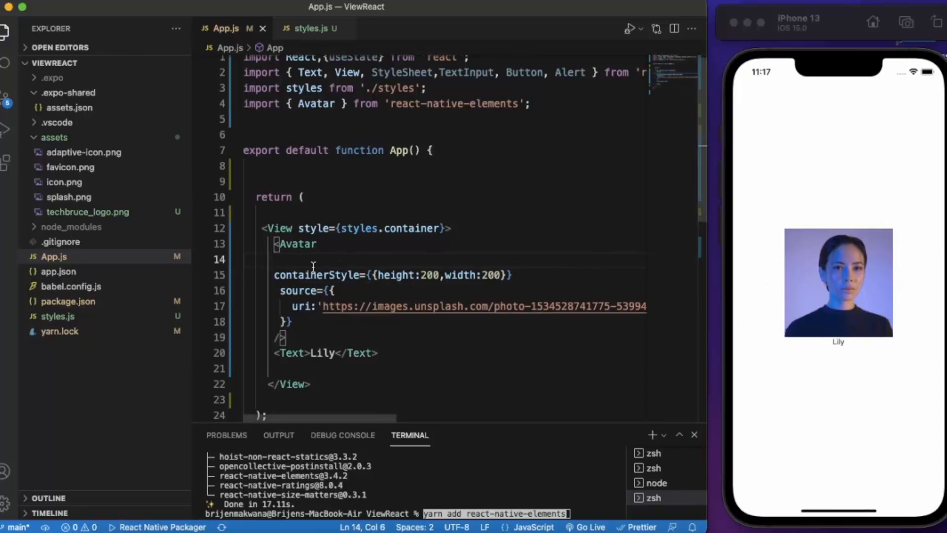
text(rounded)
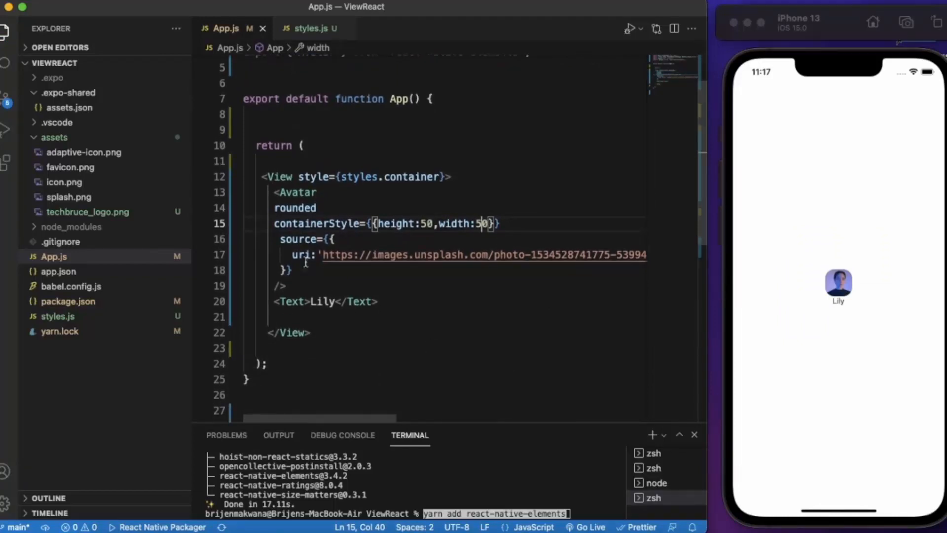
drag(274, 192, 284, 285)
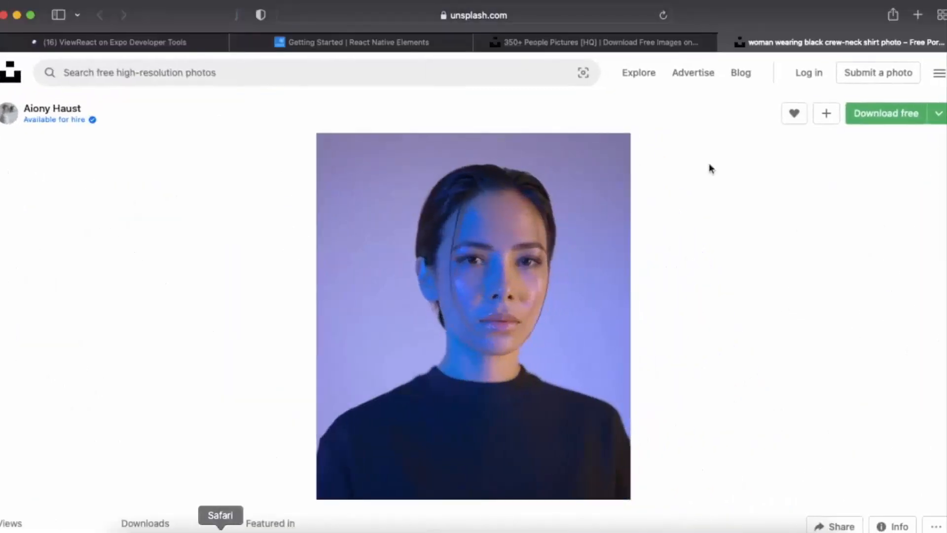
Search Unsplash for 'people' and bring up the hat-wearing man's and blonde woman's photos in new tabs
text(people)
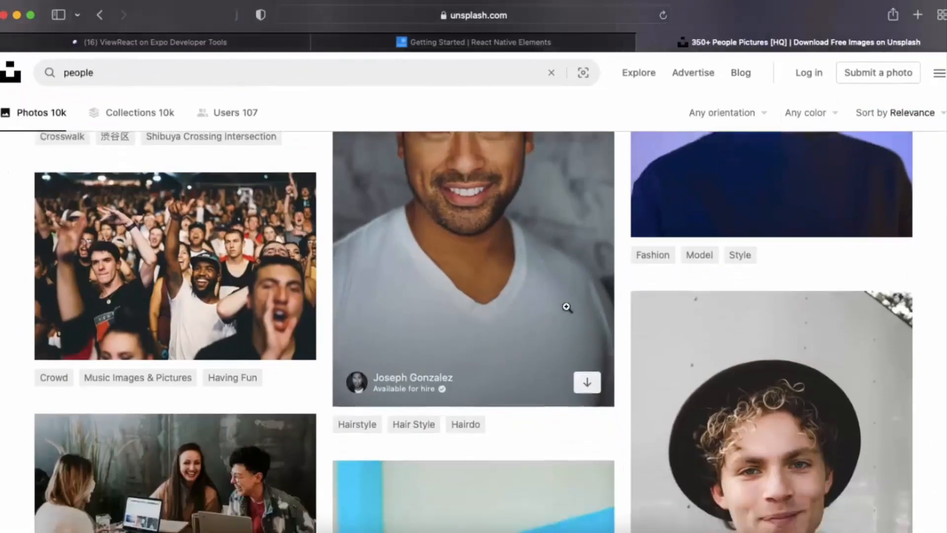
scroll(down, 3)
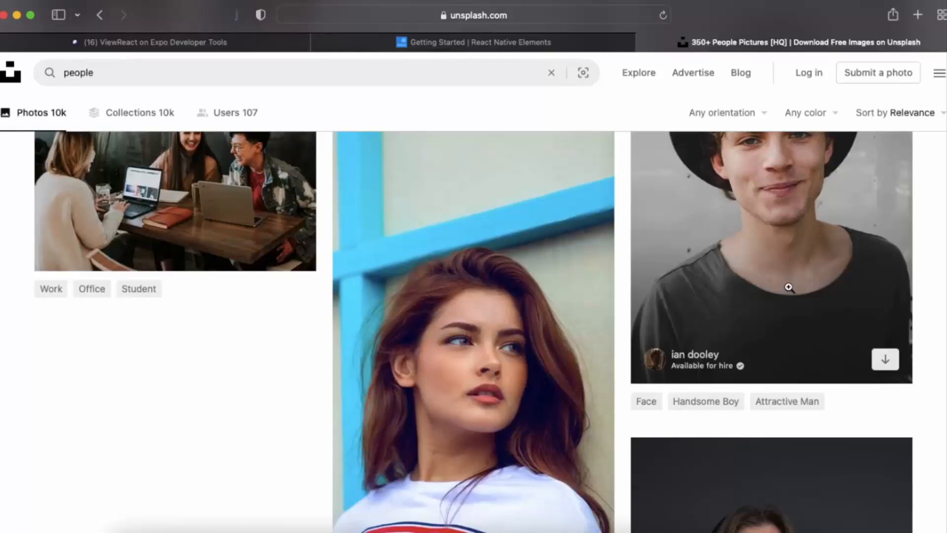
right_click(788, 287)
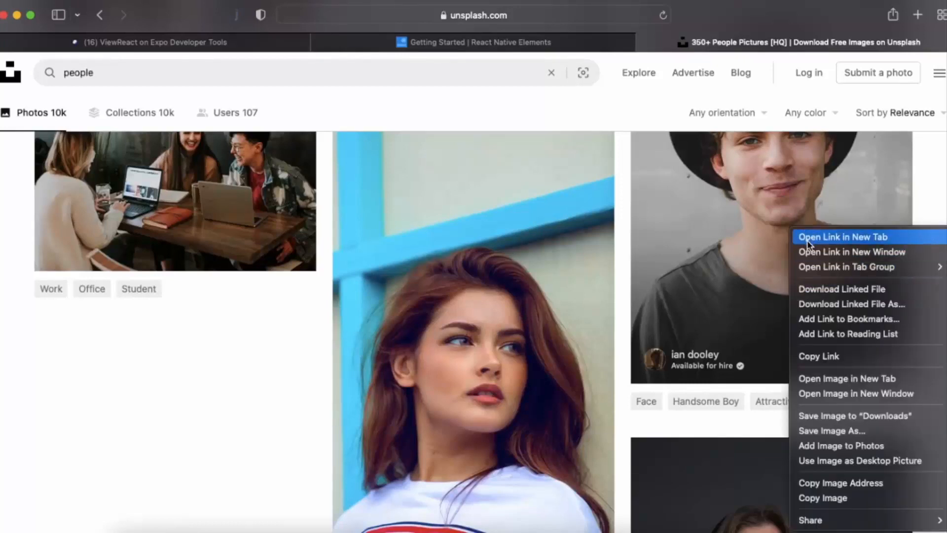
click(834, 236)
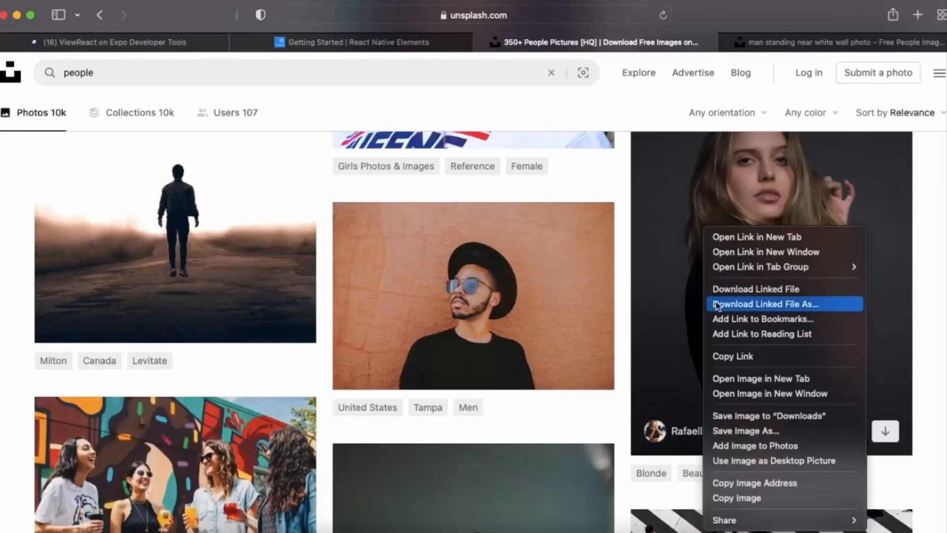
mouse_move(734, 236)
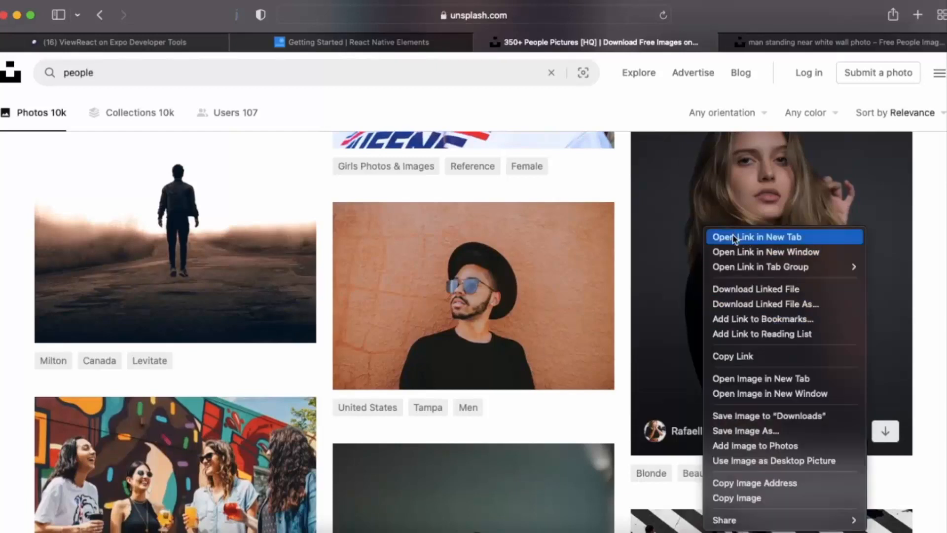
click(761, 236)
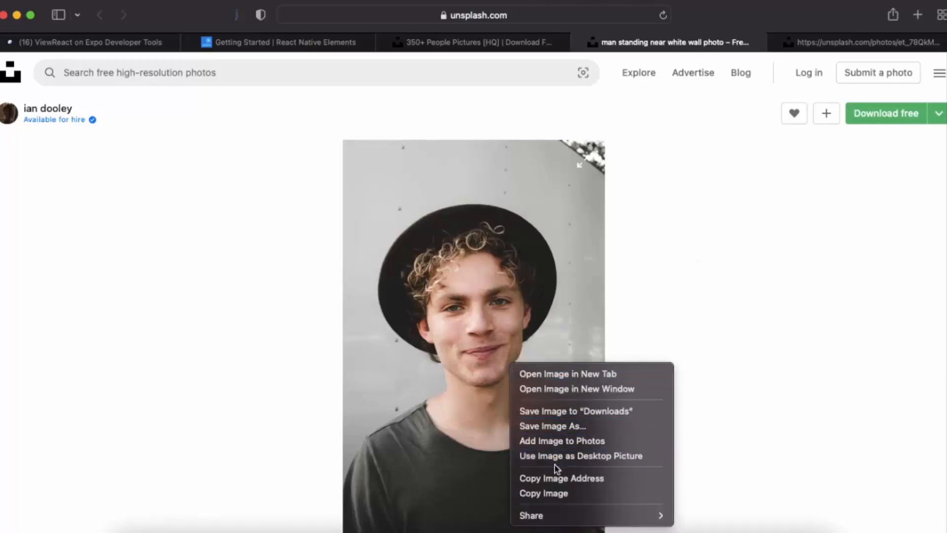
Copy the image addresses of the man's and the blonde woman's photos
click(567, 372)
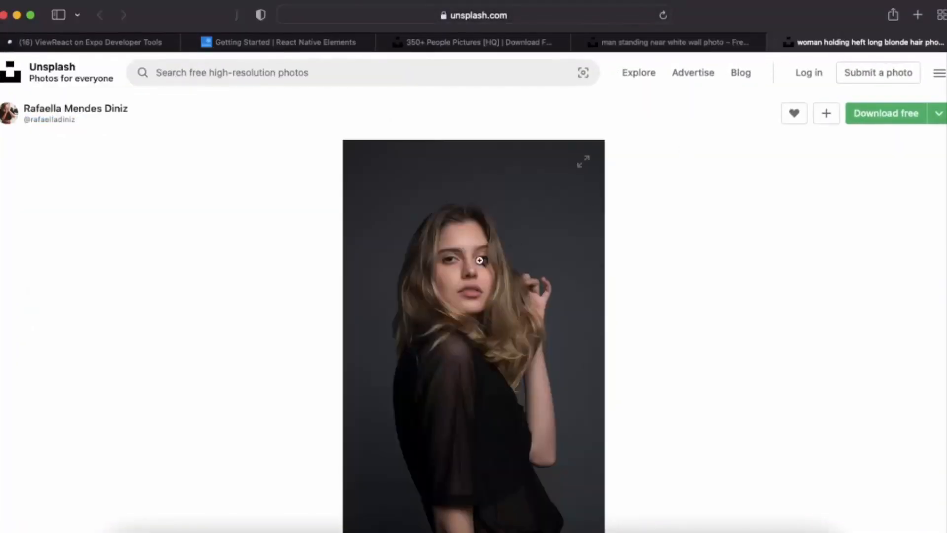
right_click(480, 260)
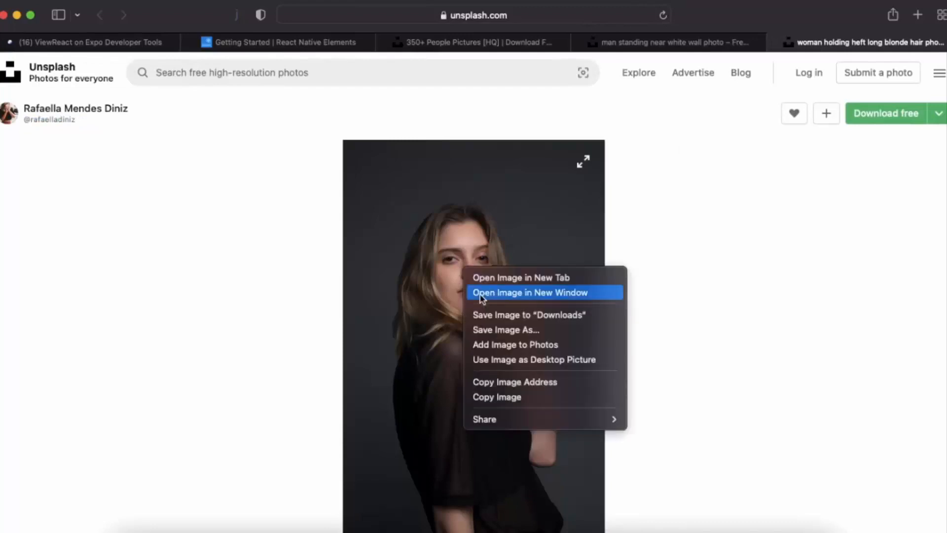
mouse_move(543, 380)
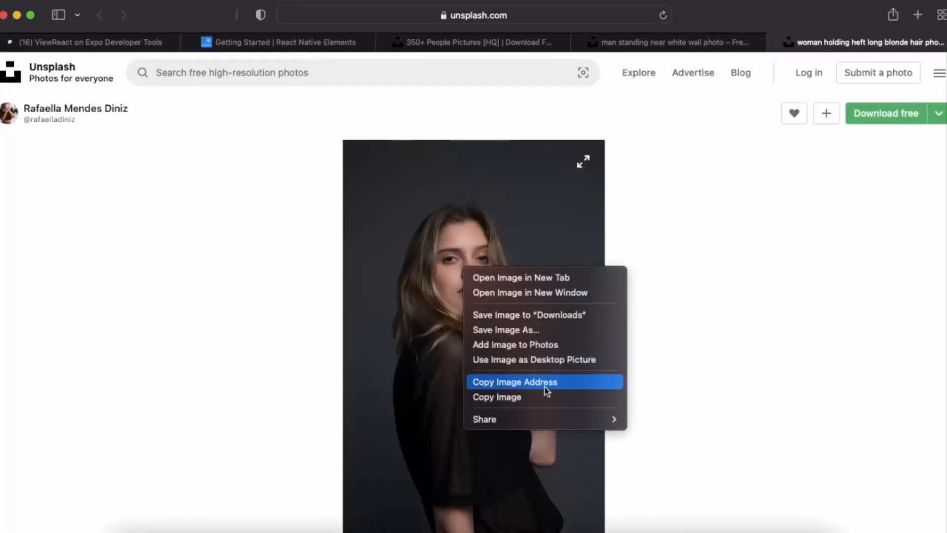
click(514, 380)
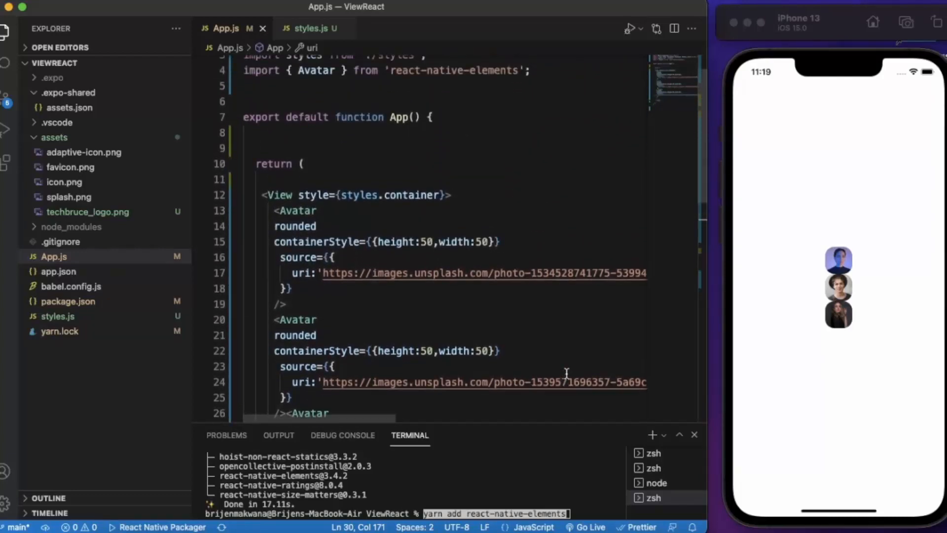
mouse_move(470, 292)
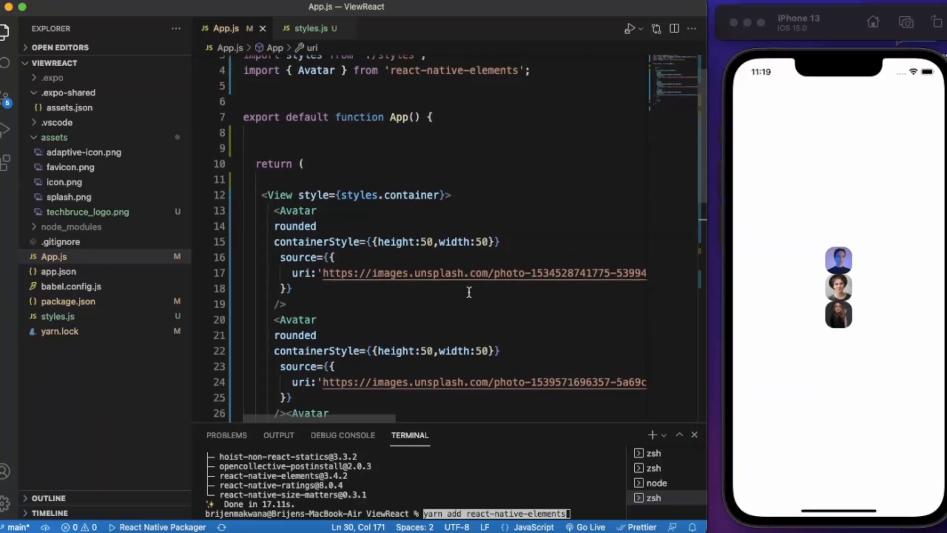